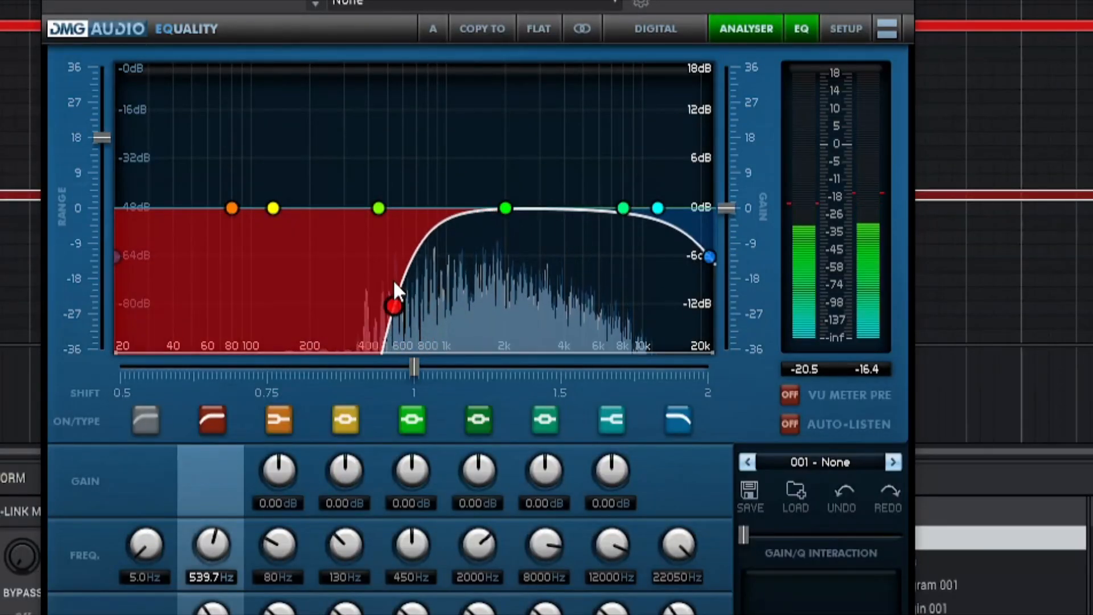
# Step: Drag the red high-pass node down to about 434.8 Hz, just beneath the guitar spectrum
pyautogui.moveTo(396, 305); pyautogui.dragTo(374, 270)
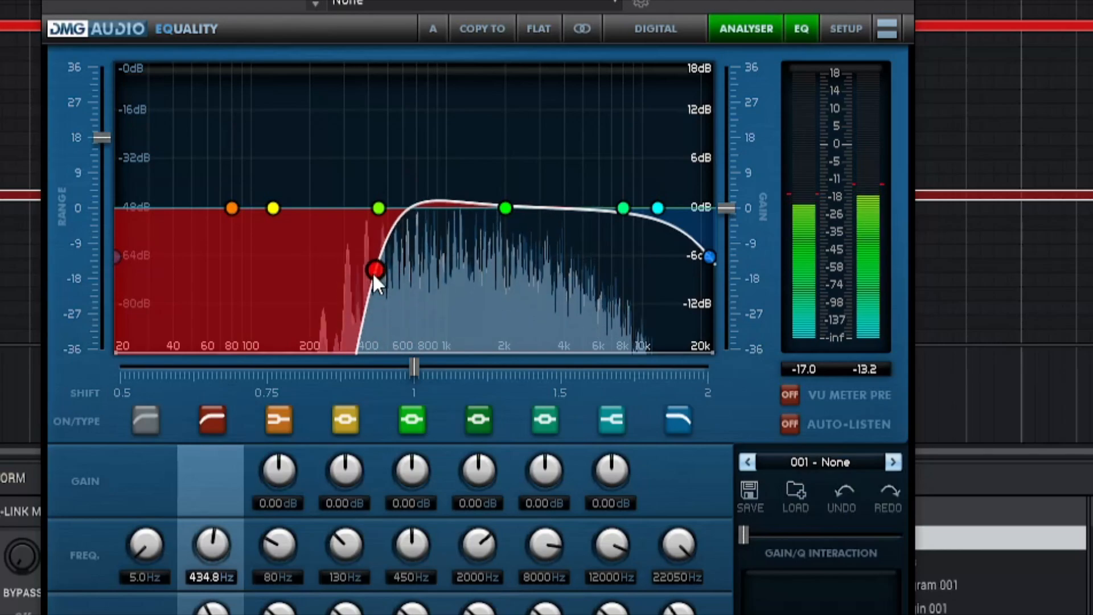